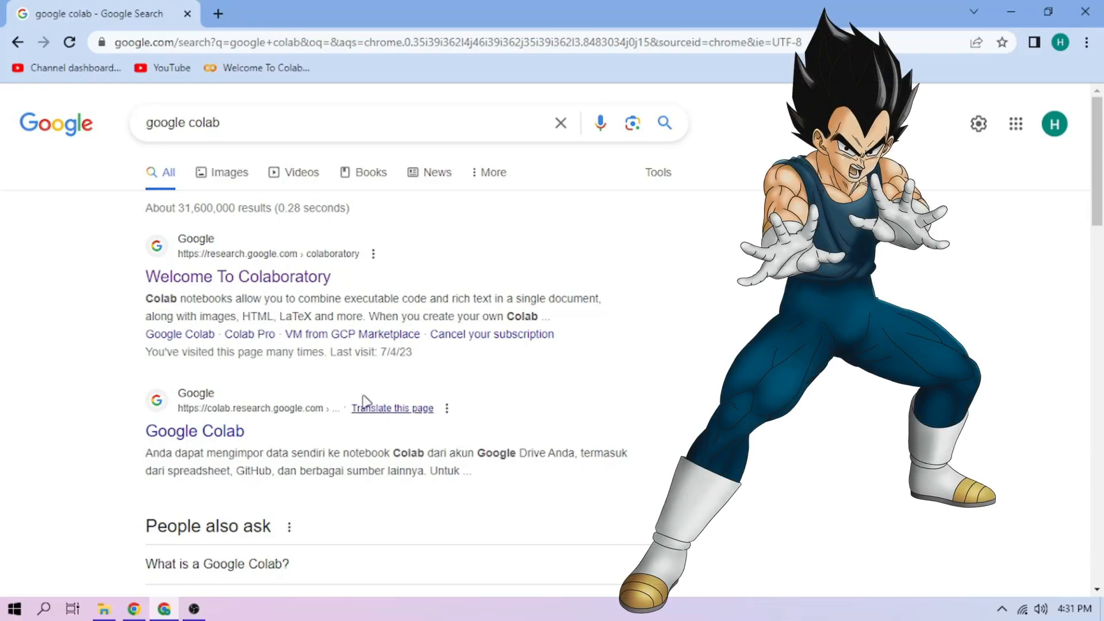
Upload Vegeta.ipynb to Colab and run its cell to launch the public gradio link
{"action": "left_click", "coordinate": [237, 276]}
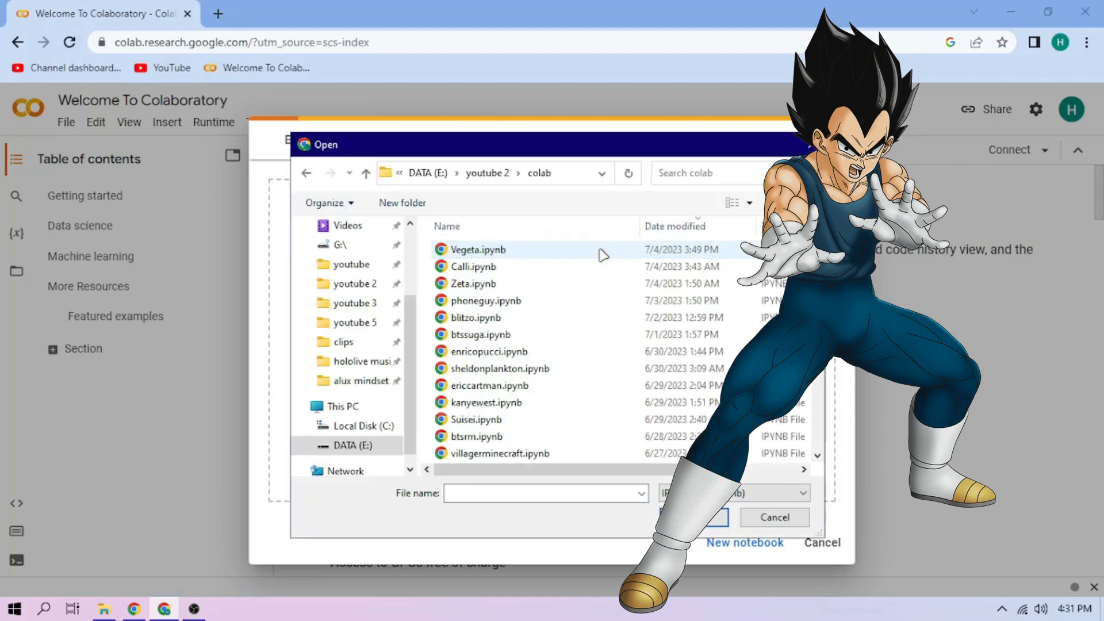
{"action": "double_click", "coordinate": [476, 250]}
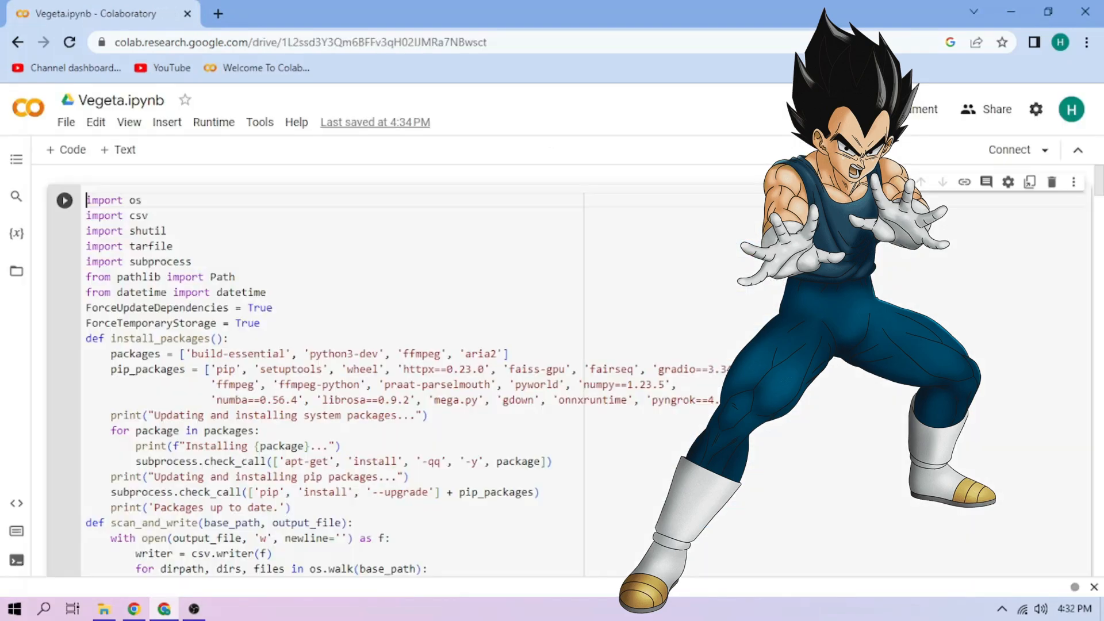
{"action": "left_click", "coordinate": [64, 200]}
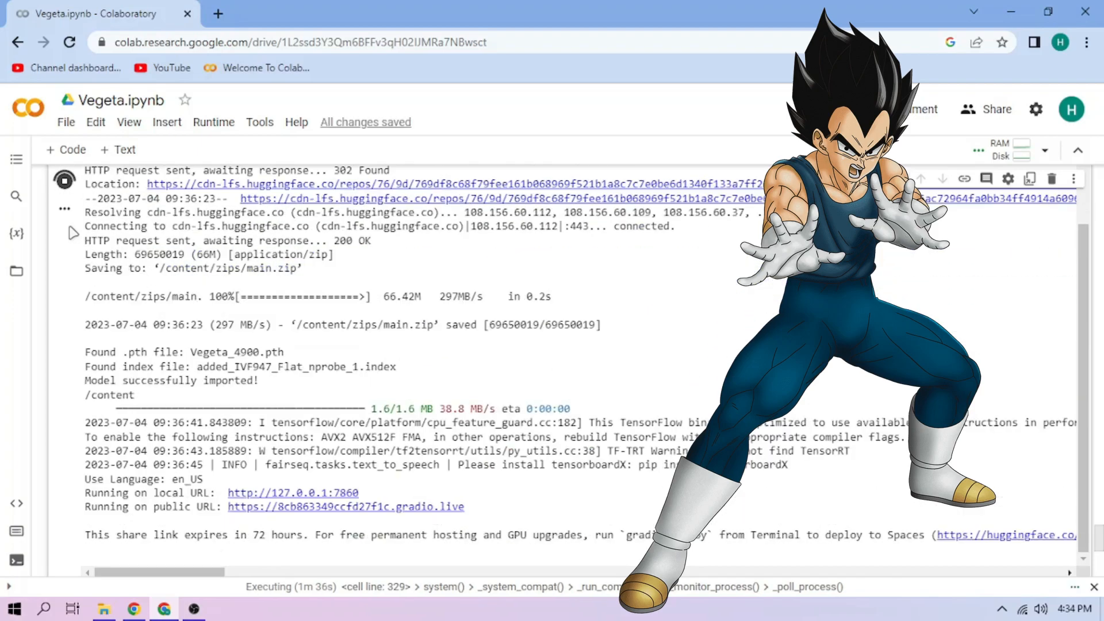
Follow the gradio.live link and choose Vegeta_4900.pth as the inferencing voice
{"action": "left_click", "coordinate": [346, 506]}
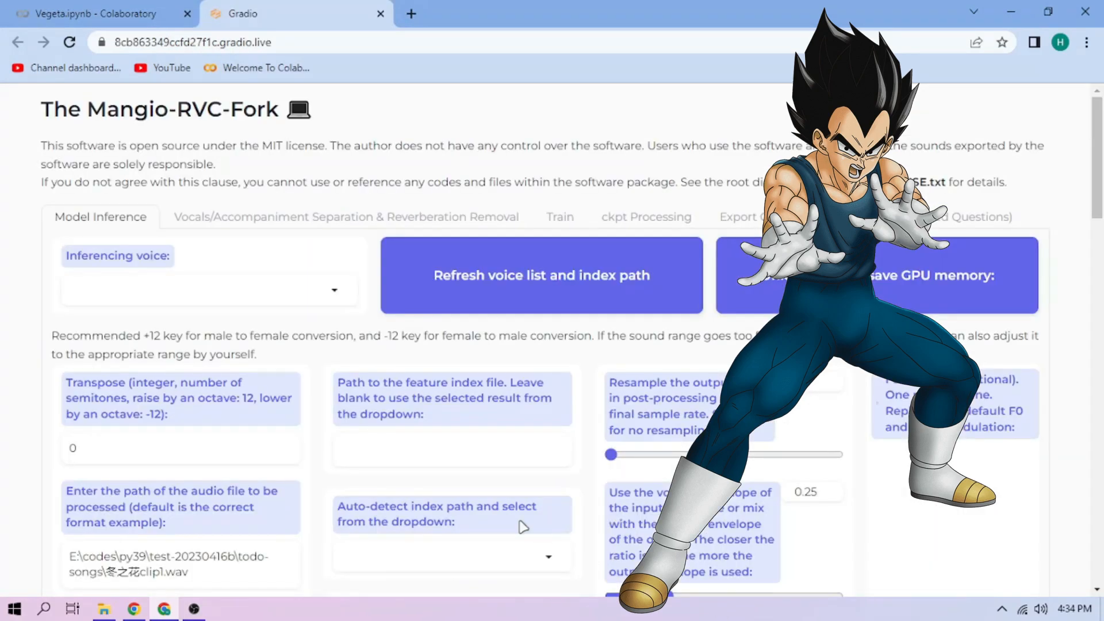
{"action": "left_click", "coordinate": [209, 289]}
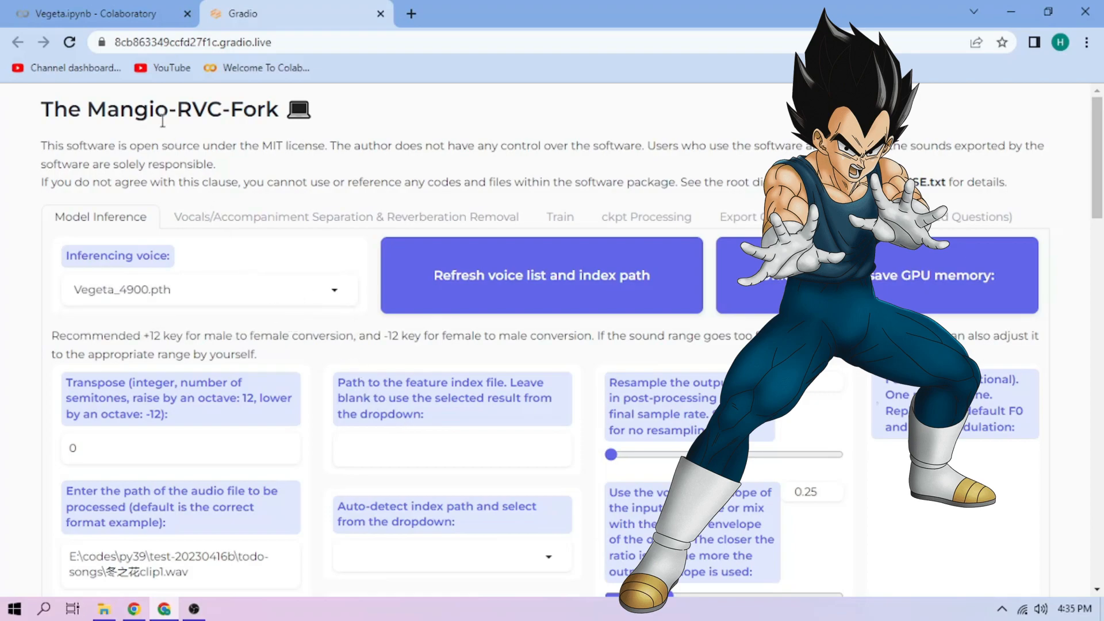
Upload sample1.wav, sample2.wav and sample3.wav to the Colab session, then return to the web UI
{"action": "left_click", "coordinate": [92, 14]}
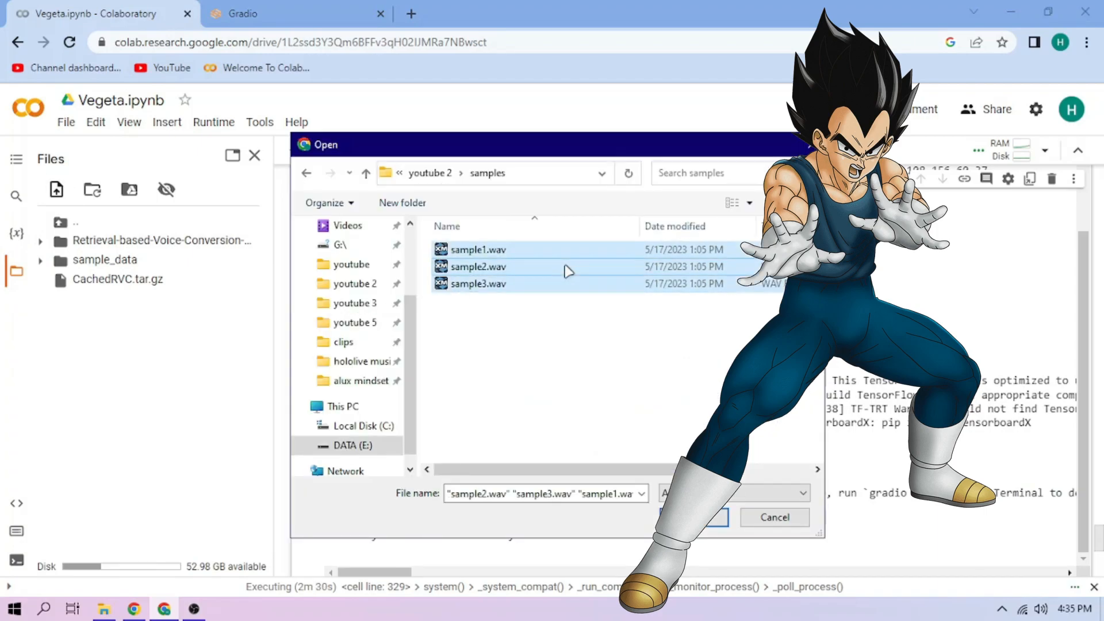
{"action": "left_click", "coordinate": [693, 517]}
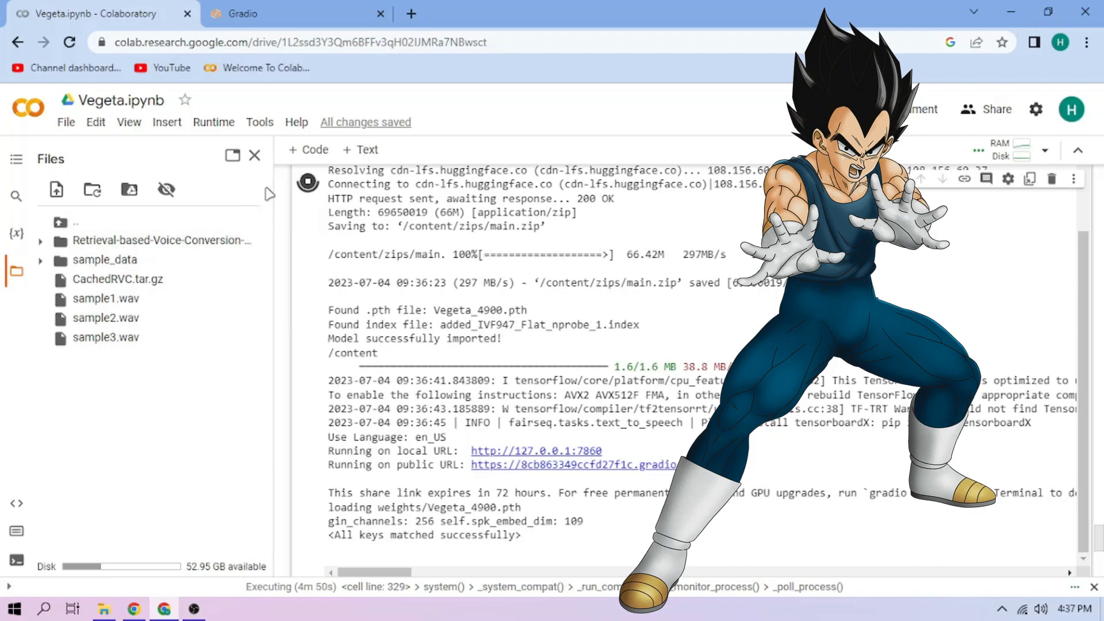
{"action": "left_click", "coordinate": [296, 14]}
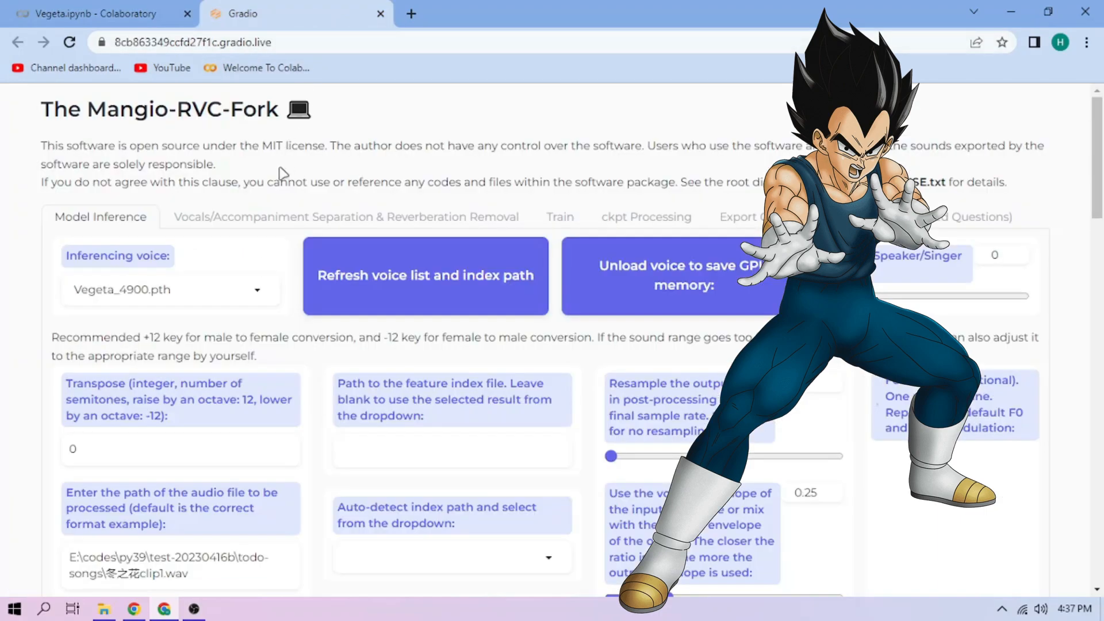
Use /content/sample2.wav as input with mangio-crepe pitch extraction and the Vegeta index file
{"action": "scroll", "scroll_direction": "down", "scroll_amount": 3}
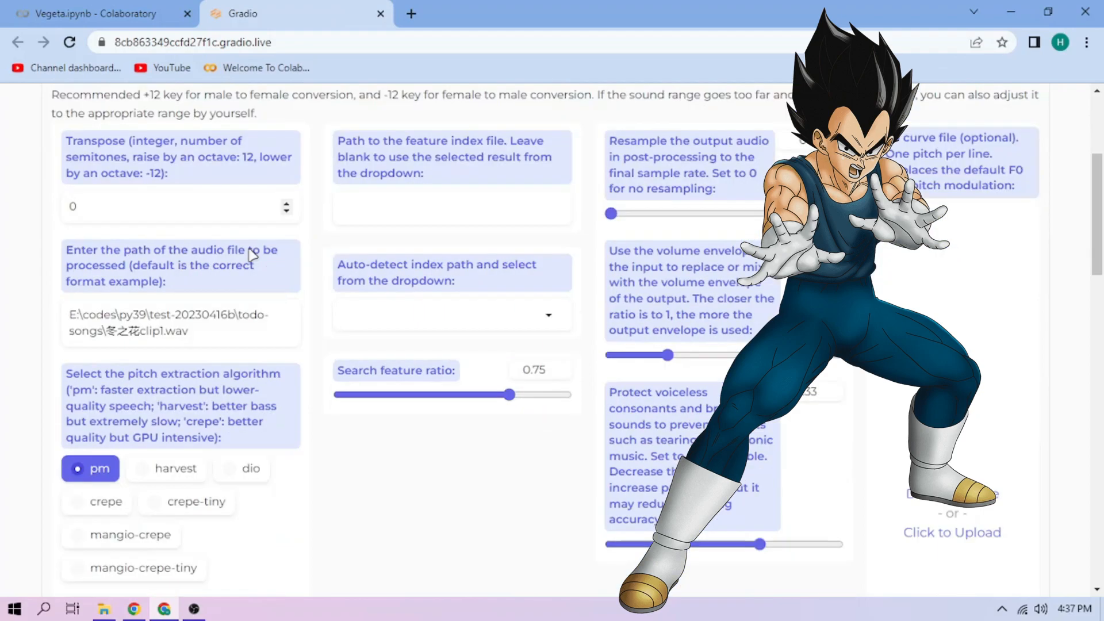
{"action": "scroll", "scroll_direction": "down", "scroll_amount": 3}
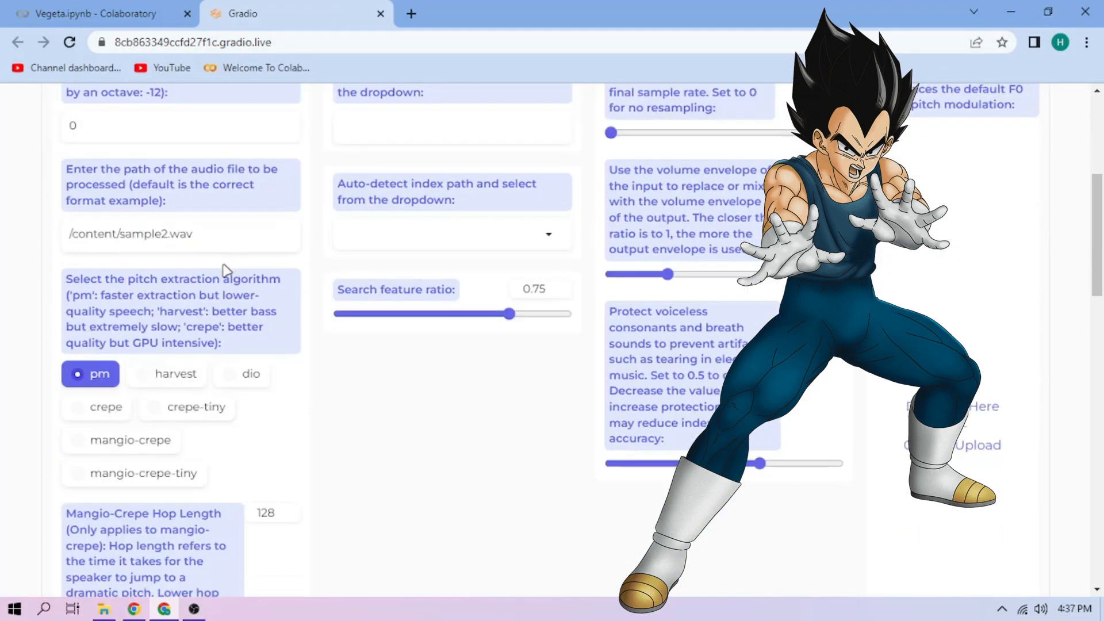
{"action": "left_click", "coordinate": [121, 440]}
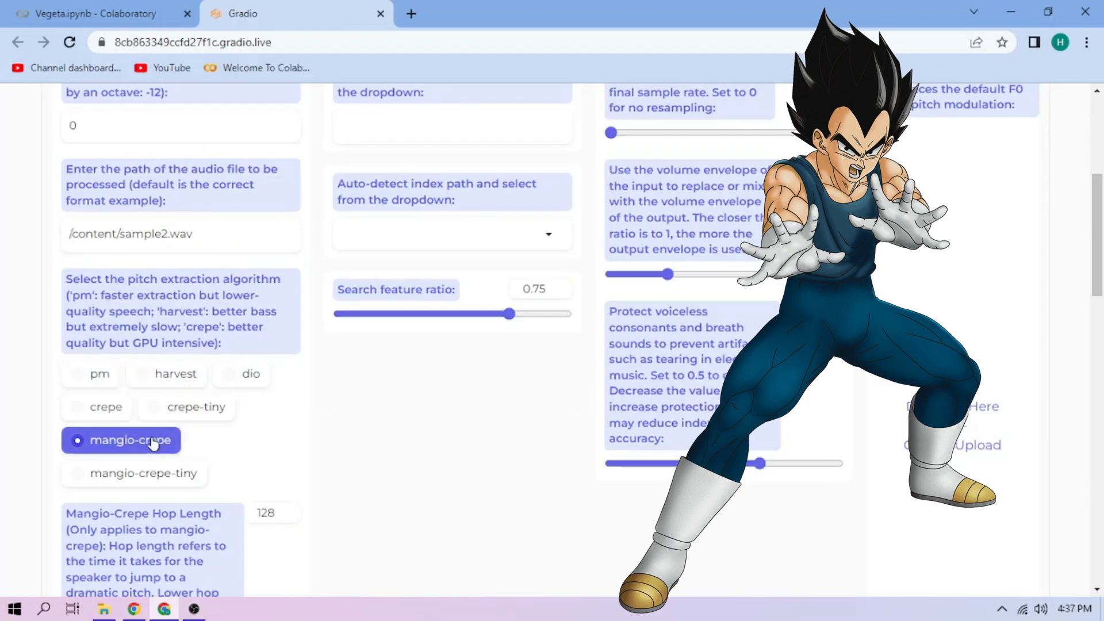
{"action": "left_click", "coordinate": [450, 233]}
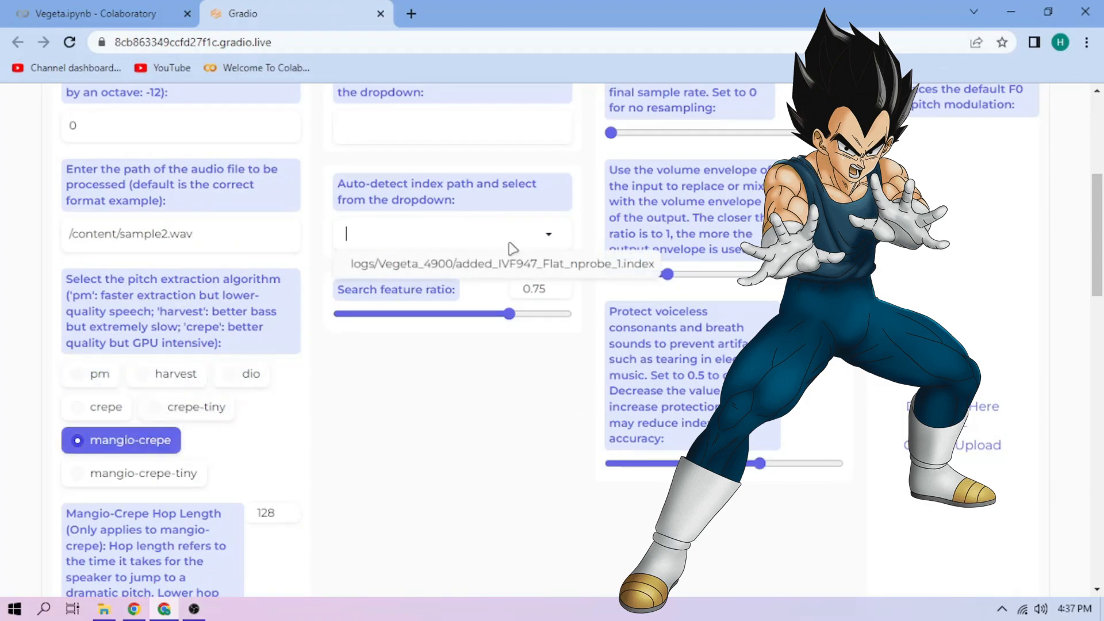
{"action": "left_click", "coordinate": [501, 263]}
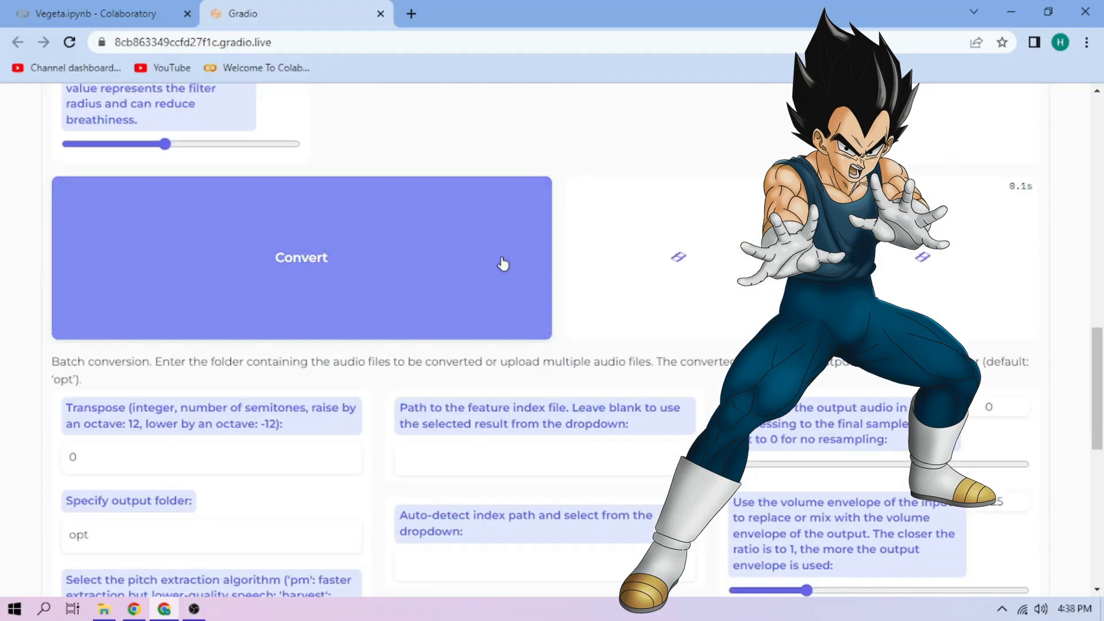
Convert the sample to the Vegeta voice, play the result and download it as audio.wav
{"action": "left_click", "coordinate": [300, 256]}
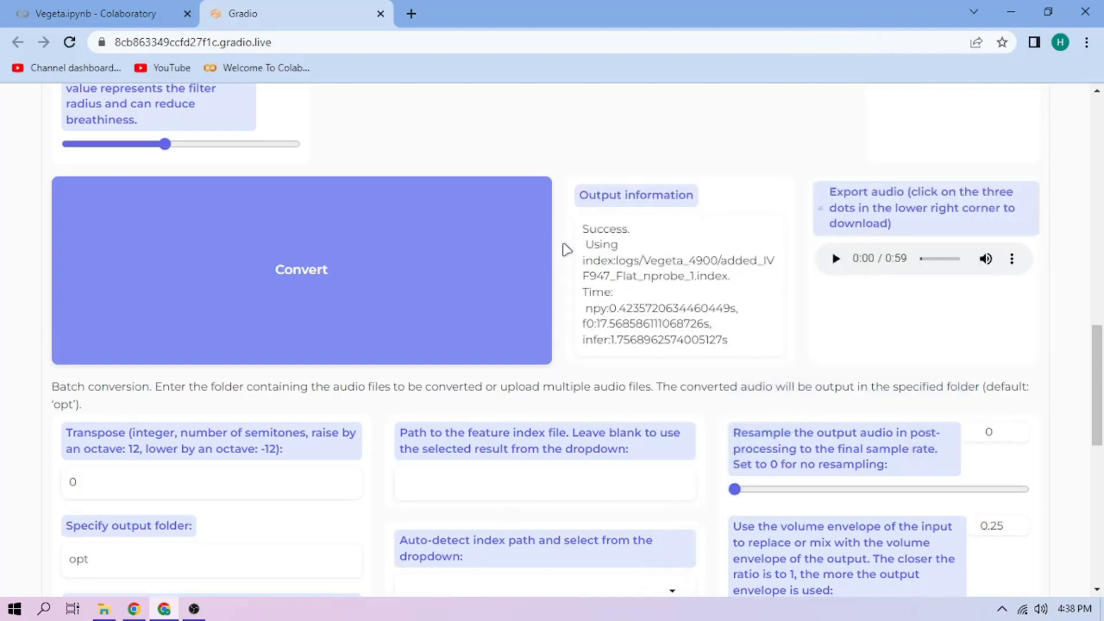
{"action": "left_click", "coordinate": [835, 259]}
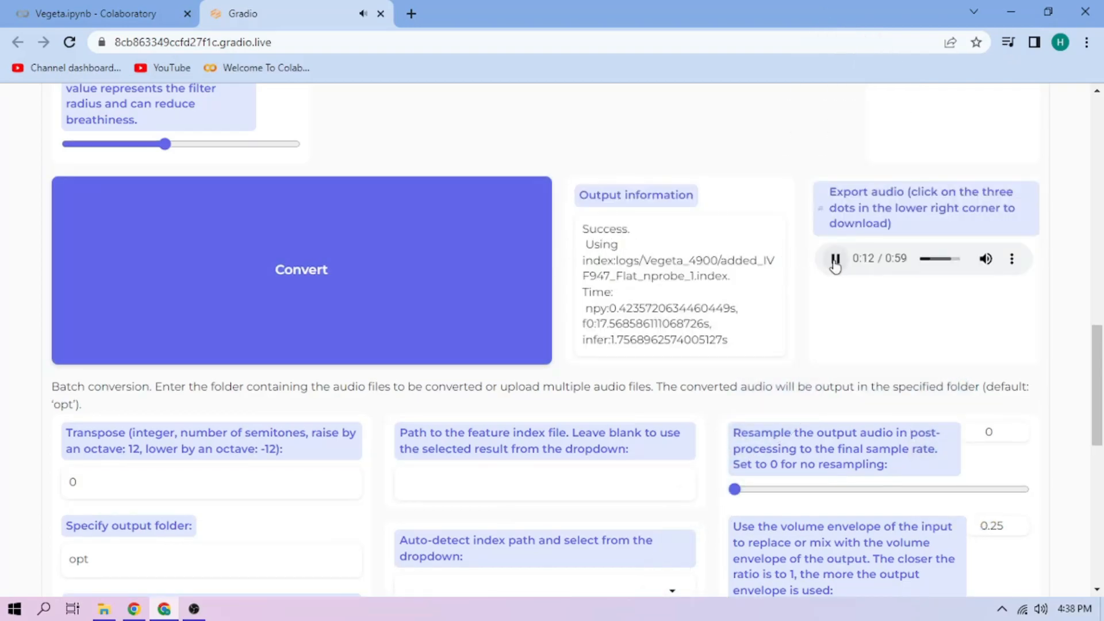
{"action": "left_click", "coordinate": [835, 258]}
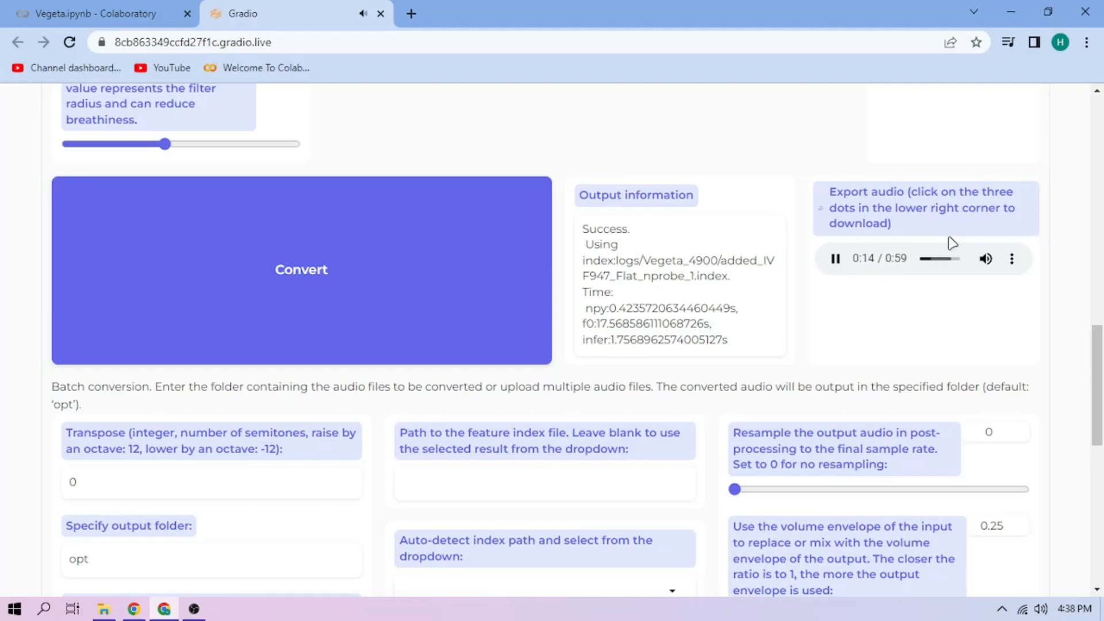
{"action": "left_click", "coordinate": [1012, 259]}
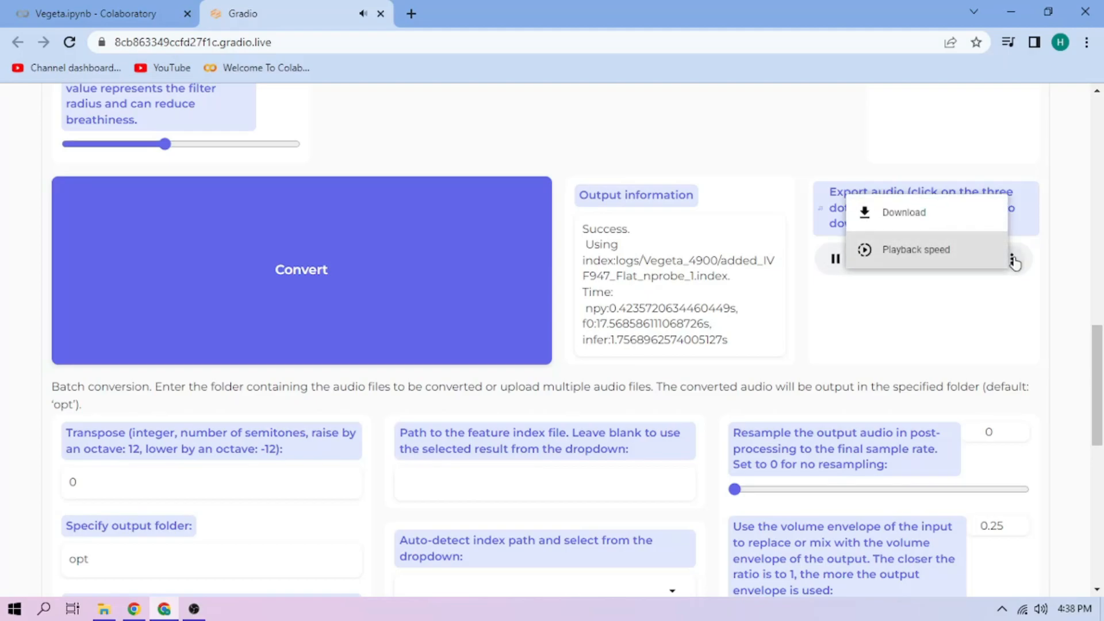
{"action": "left_click", "coordinate": [904, 211]}
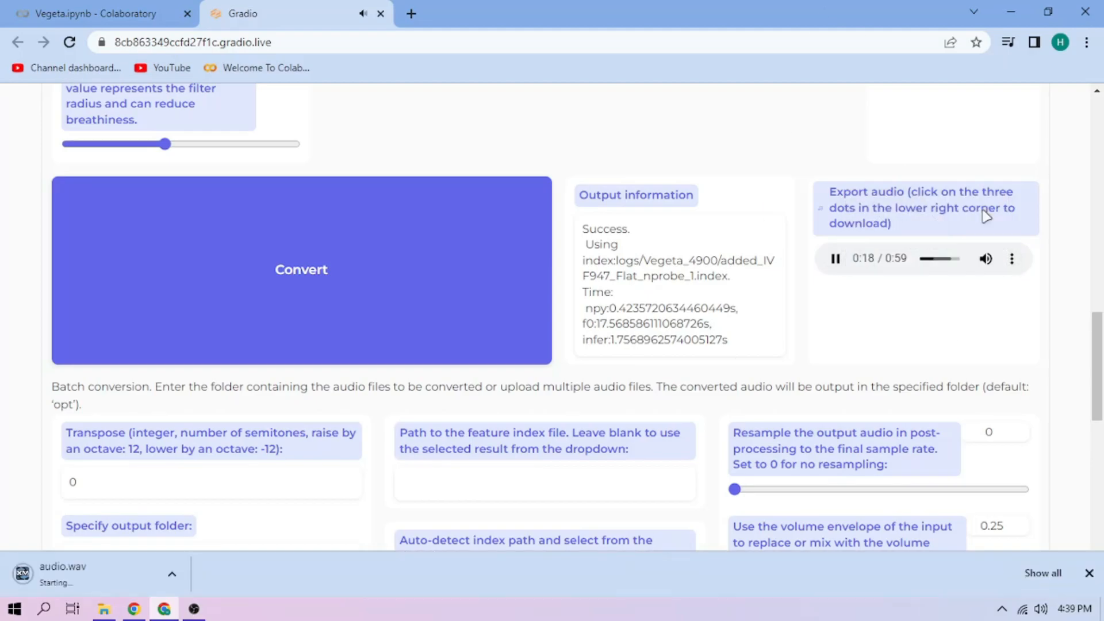